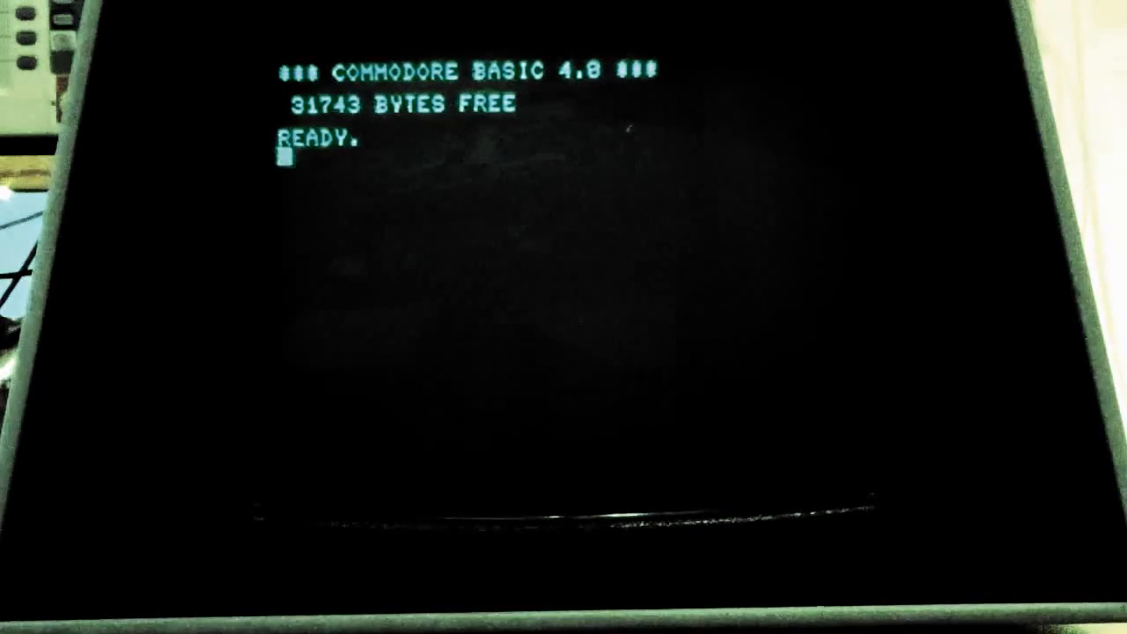
Show the disk directory in BASIC 4.0, listing LOADER, LSH and ROM with 463 blocks free.
type("L")
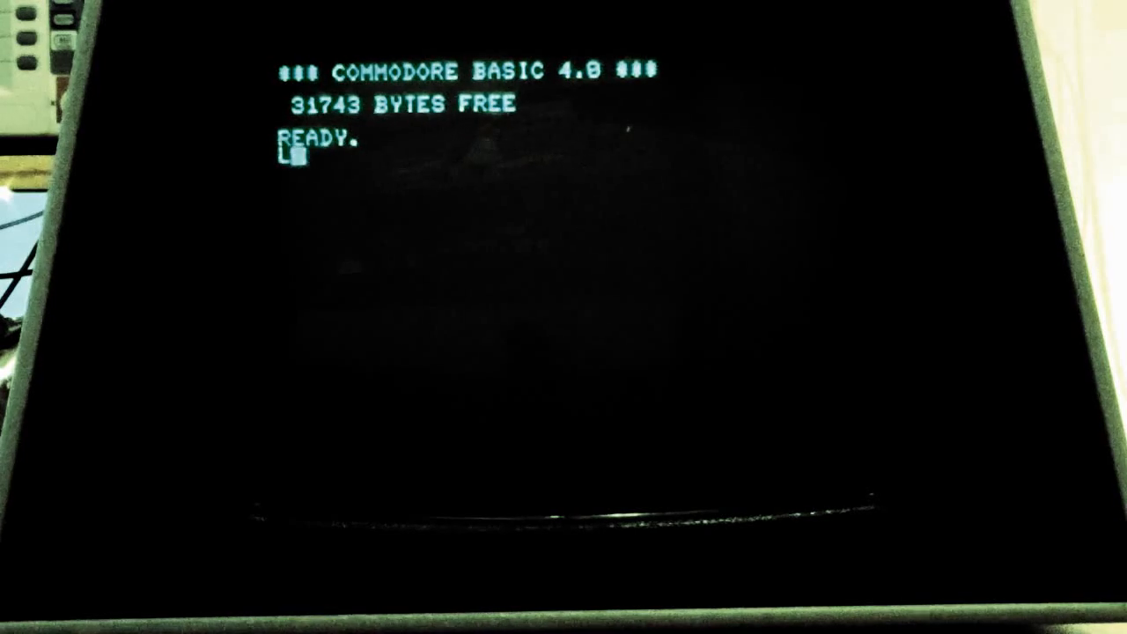
type("DI")
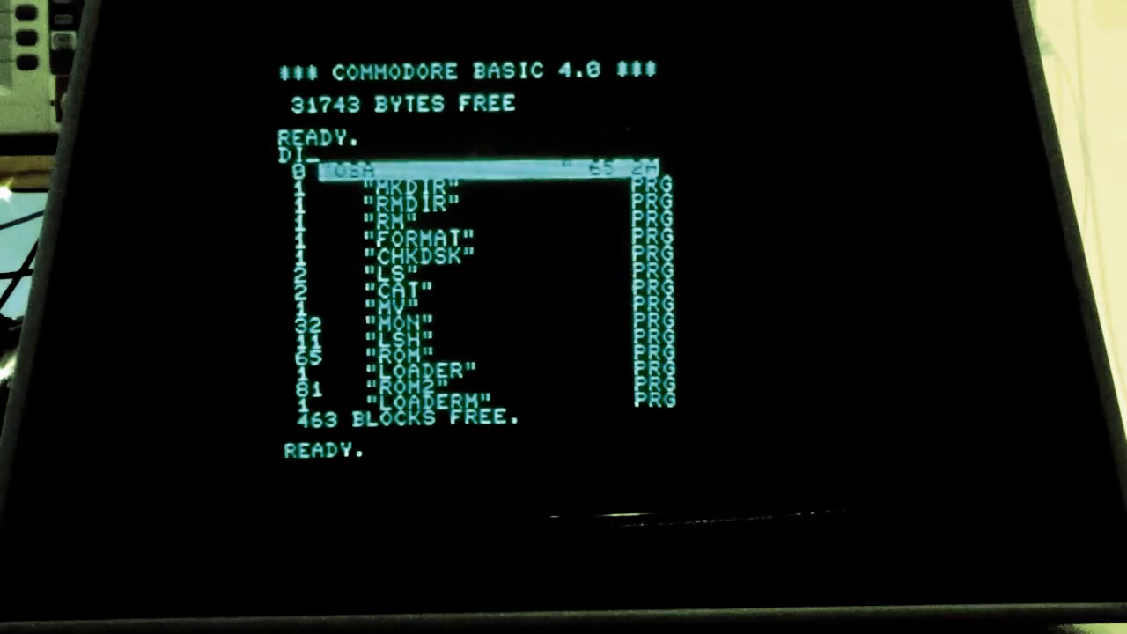
Load LOADER from drive 8 and run it to boot GeckOS/A65.
type("LOAD\"")
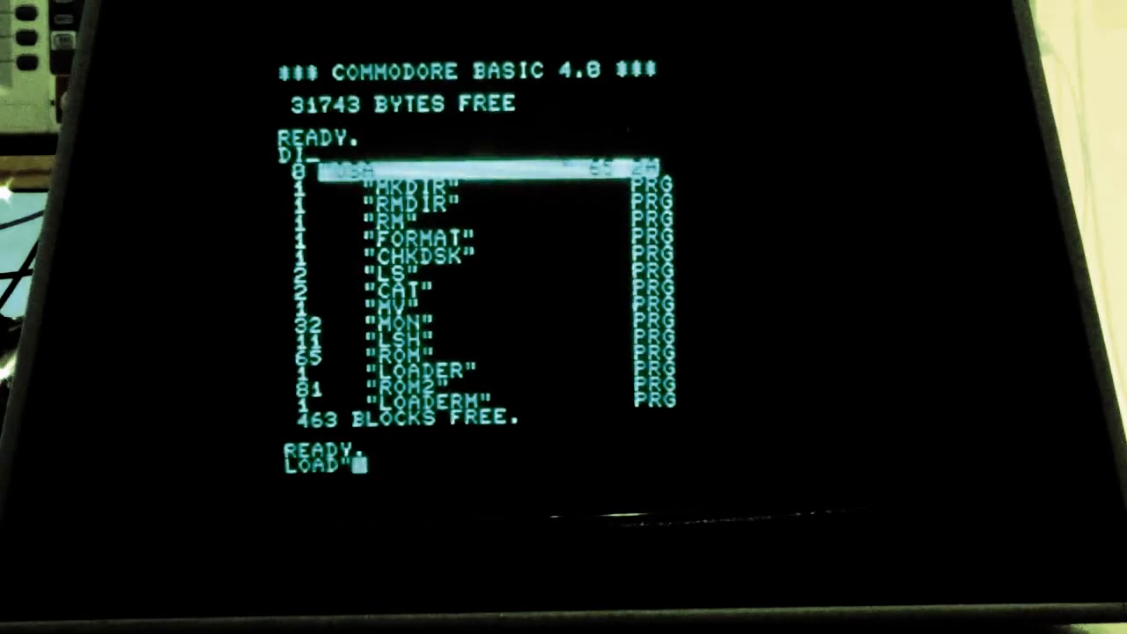
type("Loader")
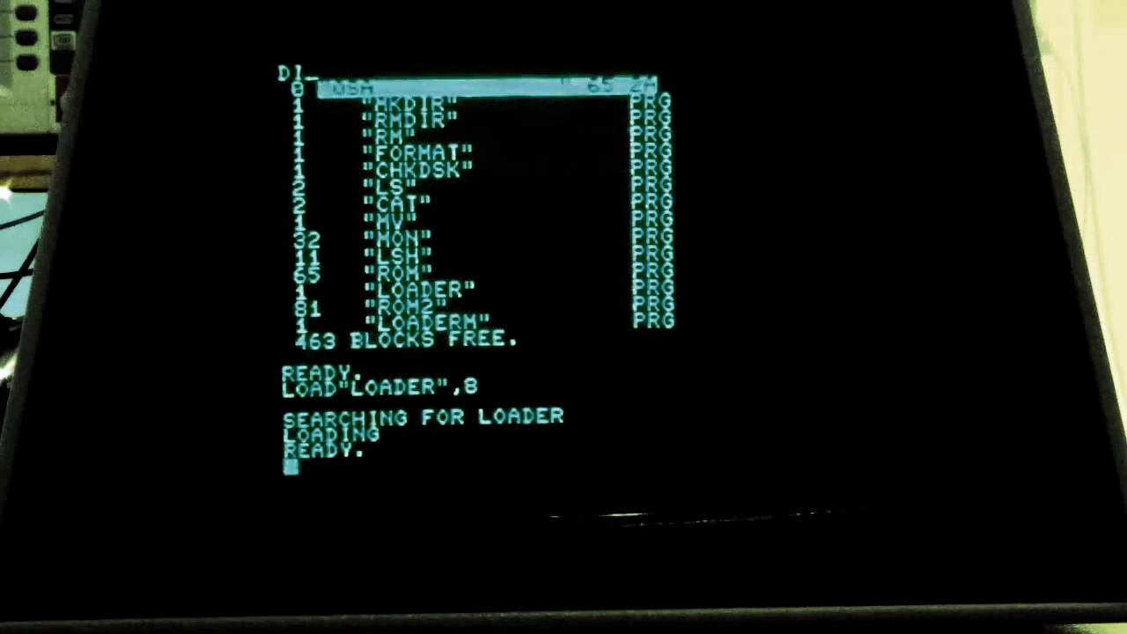
type("RUN")
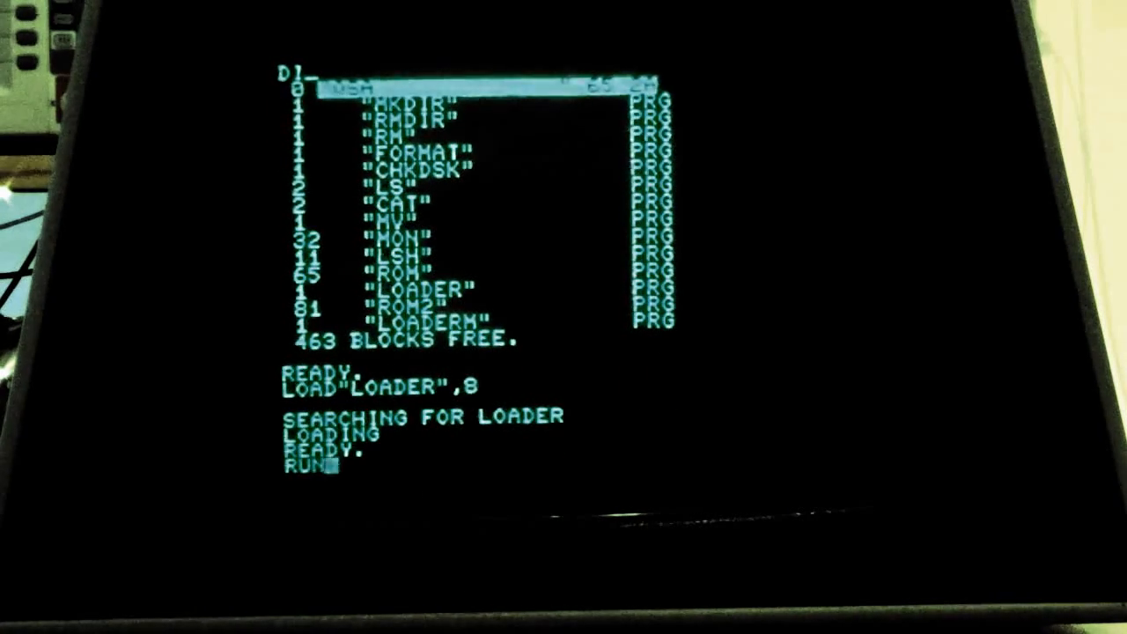
key("Return")
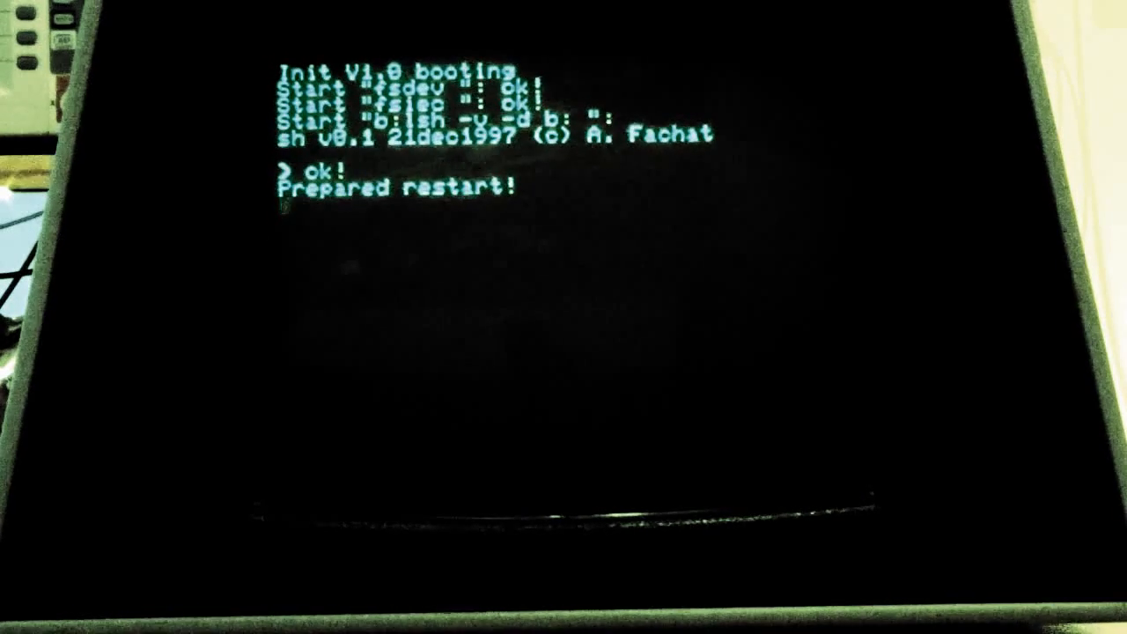
List device 0: entries (video1–4, nuldev, spooler), then the disk's program files.
type("ls 8:")
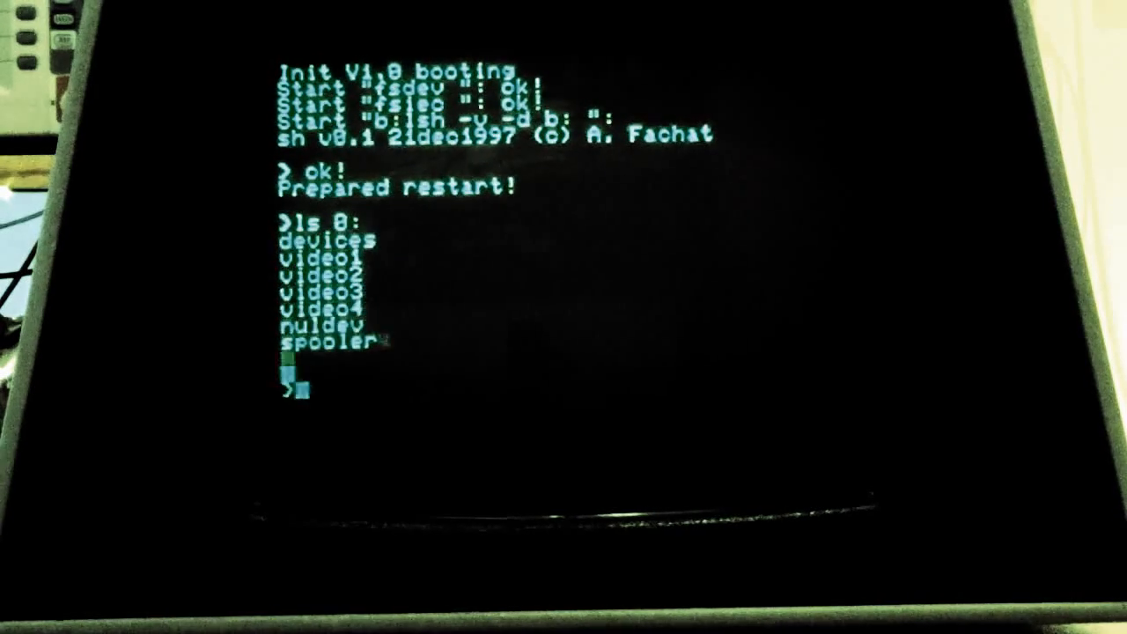
type("ls")
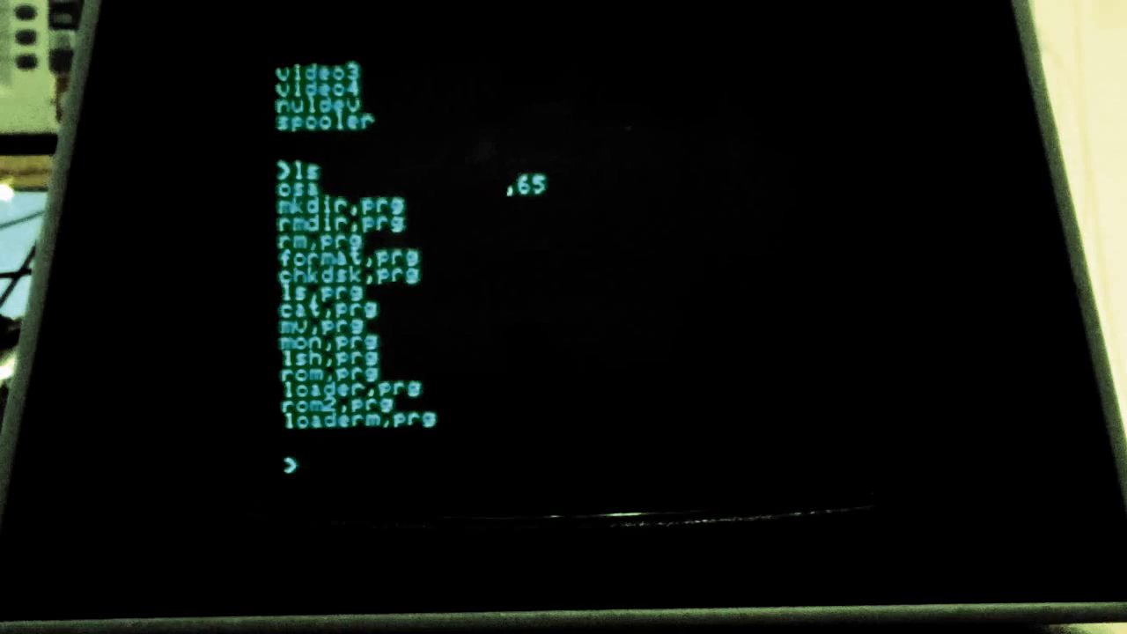
Start 'lsh <0:video2 >!0:video2 &' and switch to the video2 console.
type("lsh <0:video2 >!0:vide")
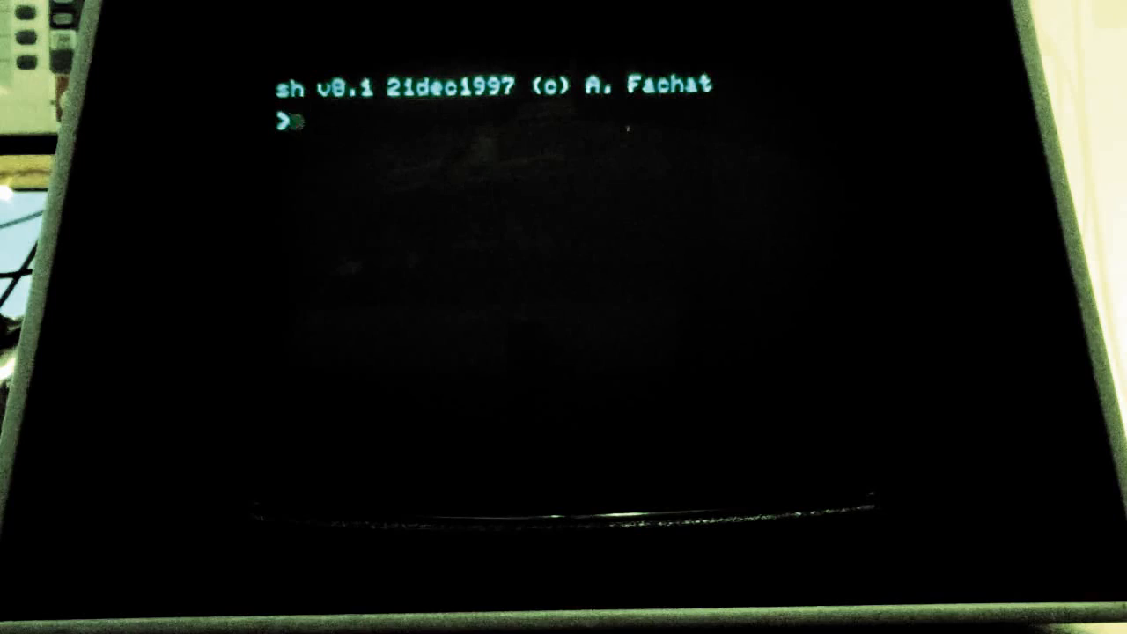
Run ls, uname (GeckOS/A65 2.0) and pwd (b:), then change directory to 0:.
type("1")
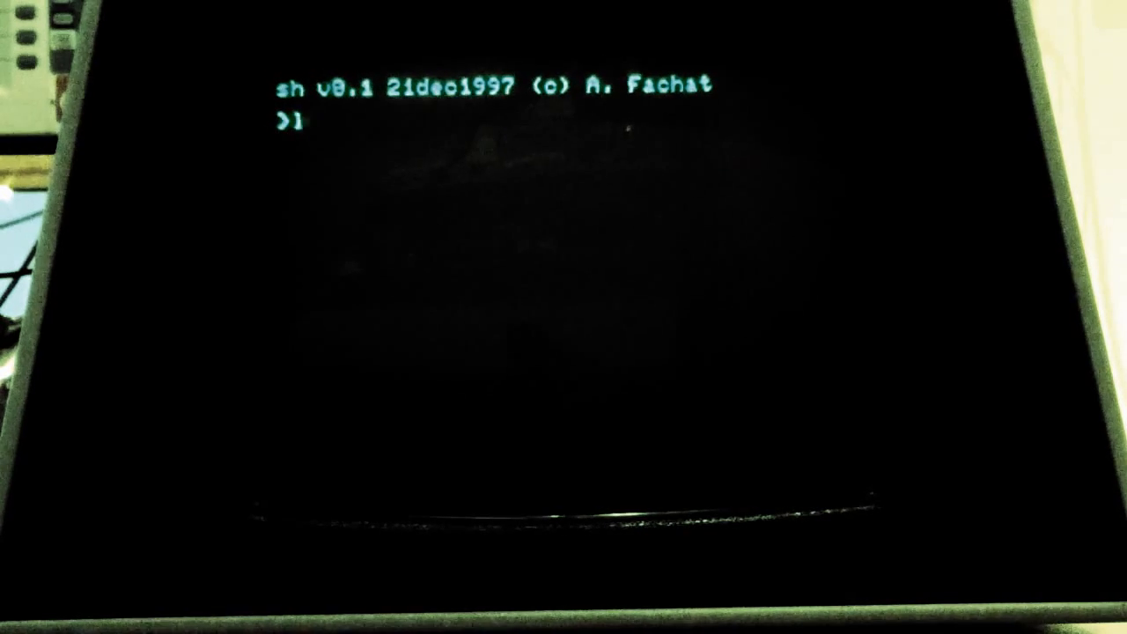
type("ls")
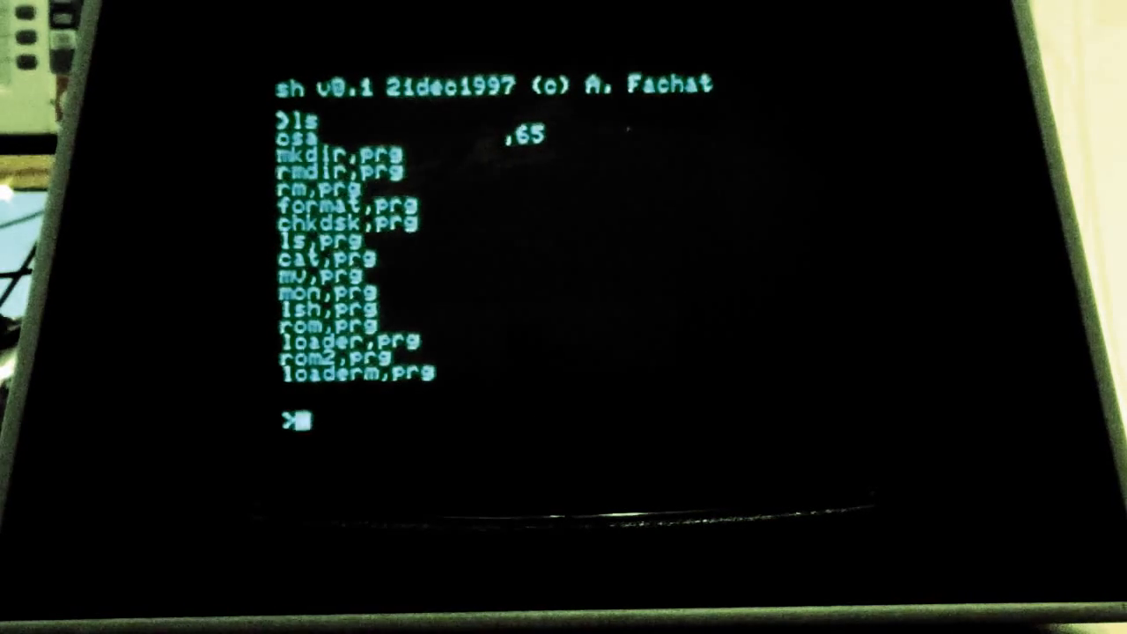
type("uname")
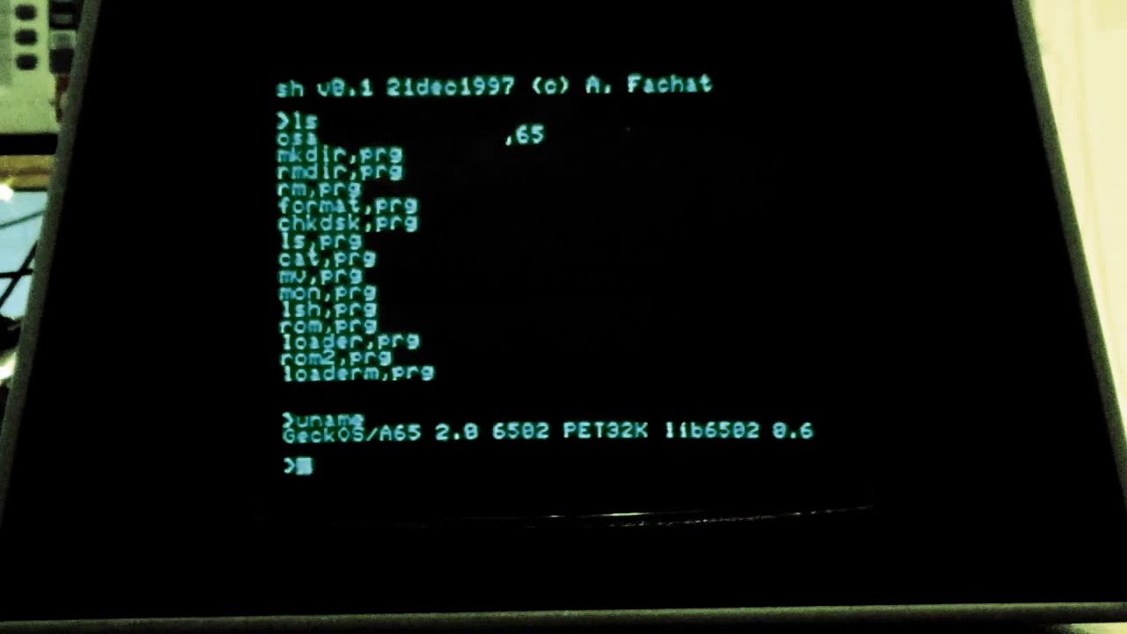
type("pwd")
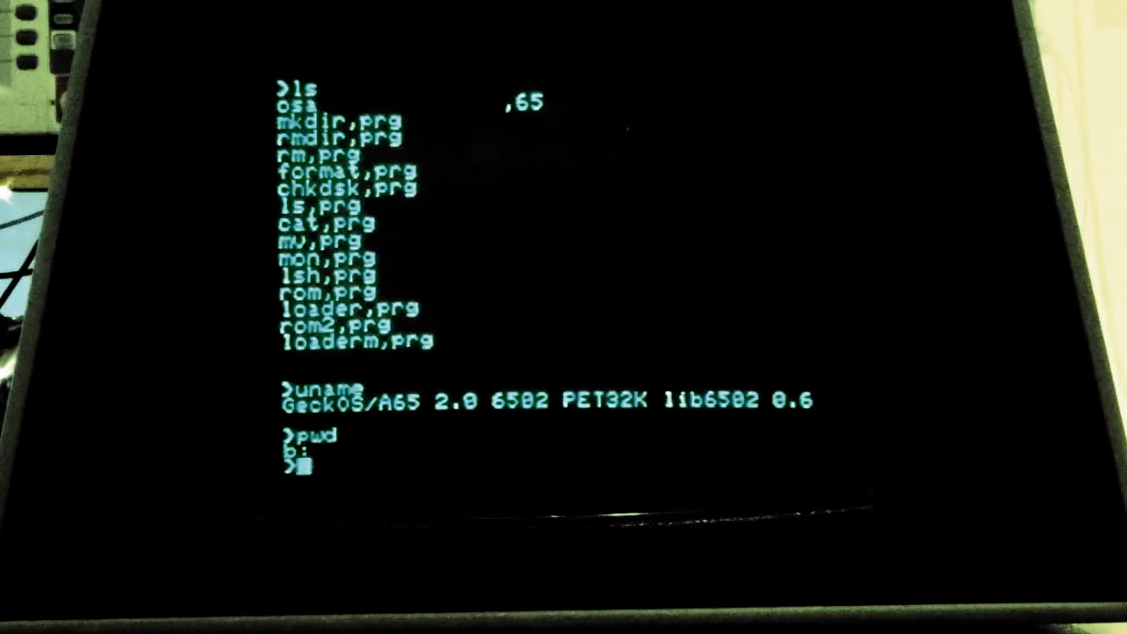
type("cd 0")
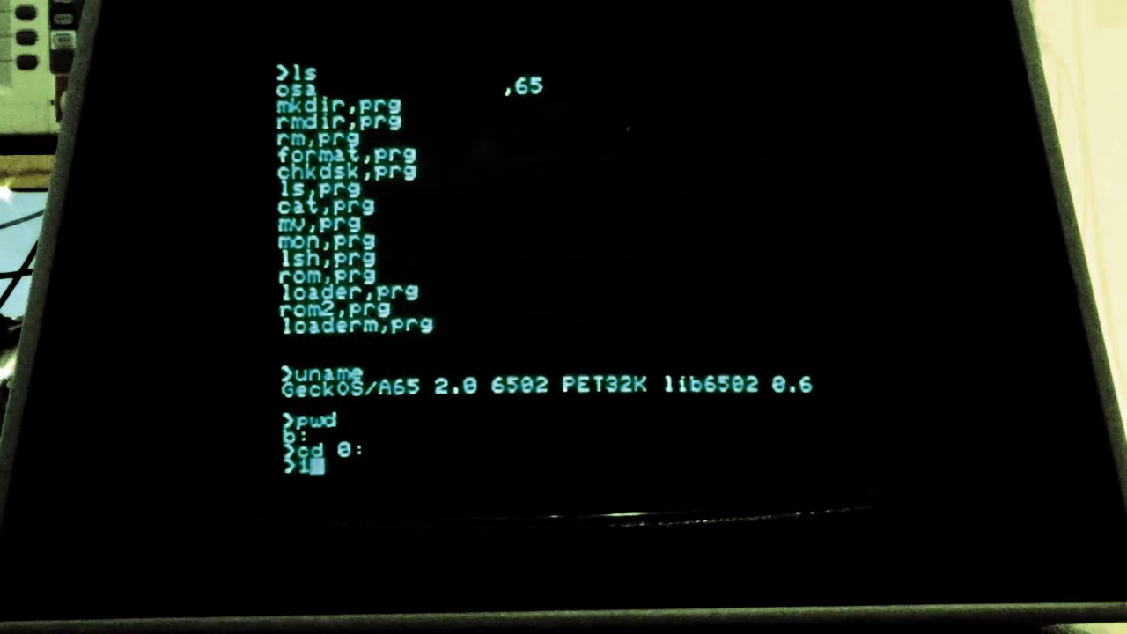
Go back to the first console and press Return at its empty prompt.
type(":ls")
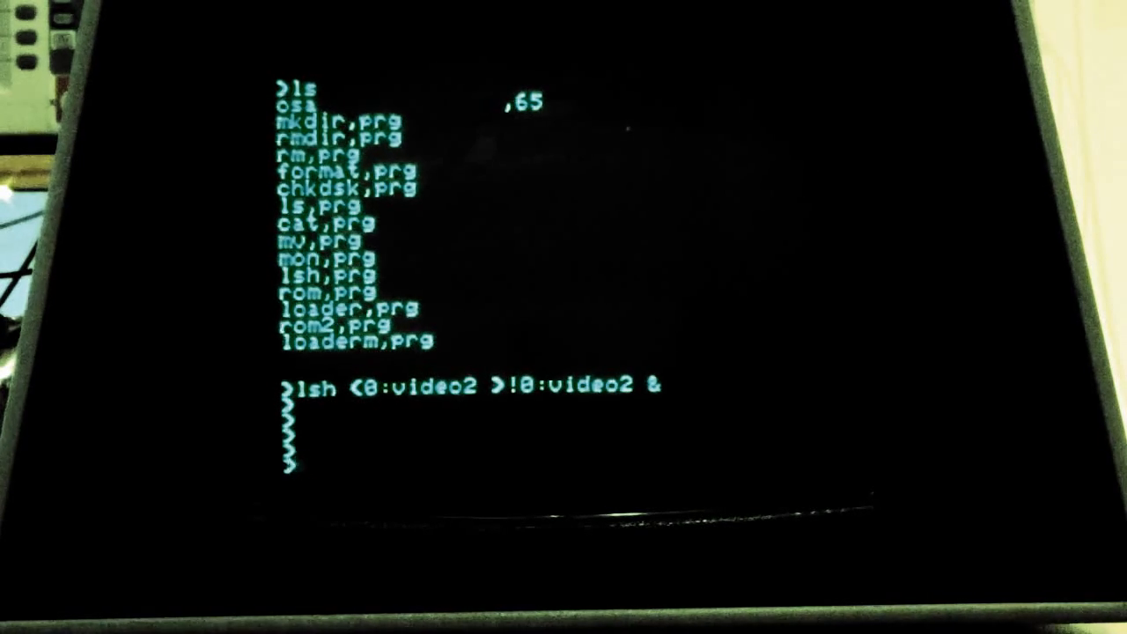
key("Return")
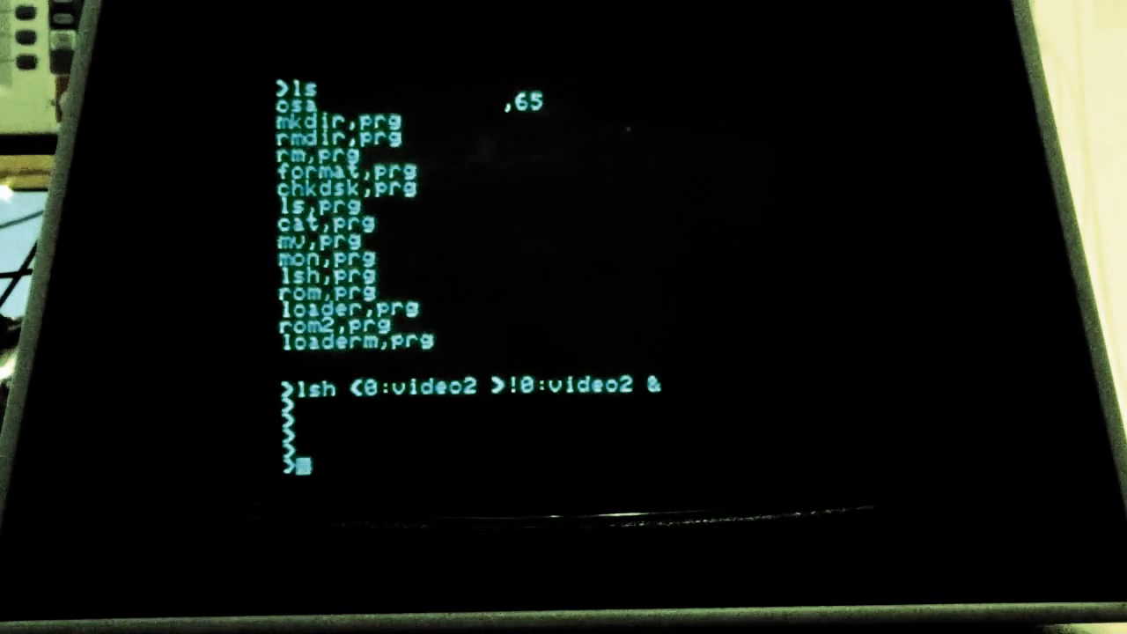